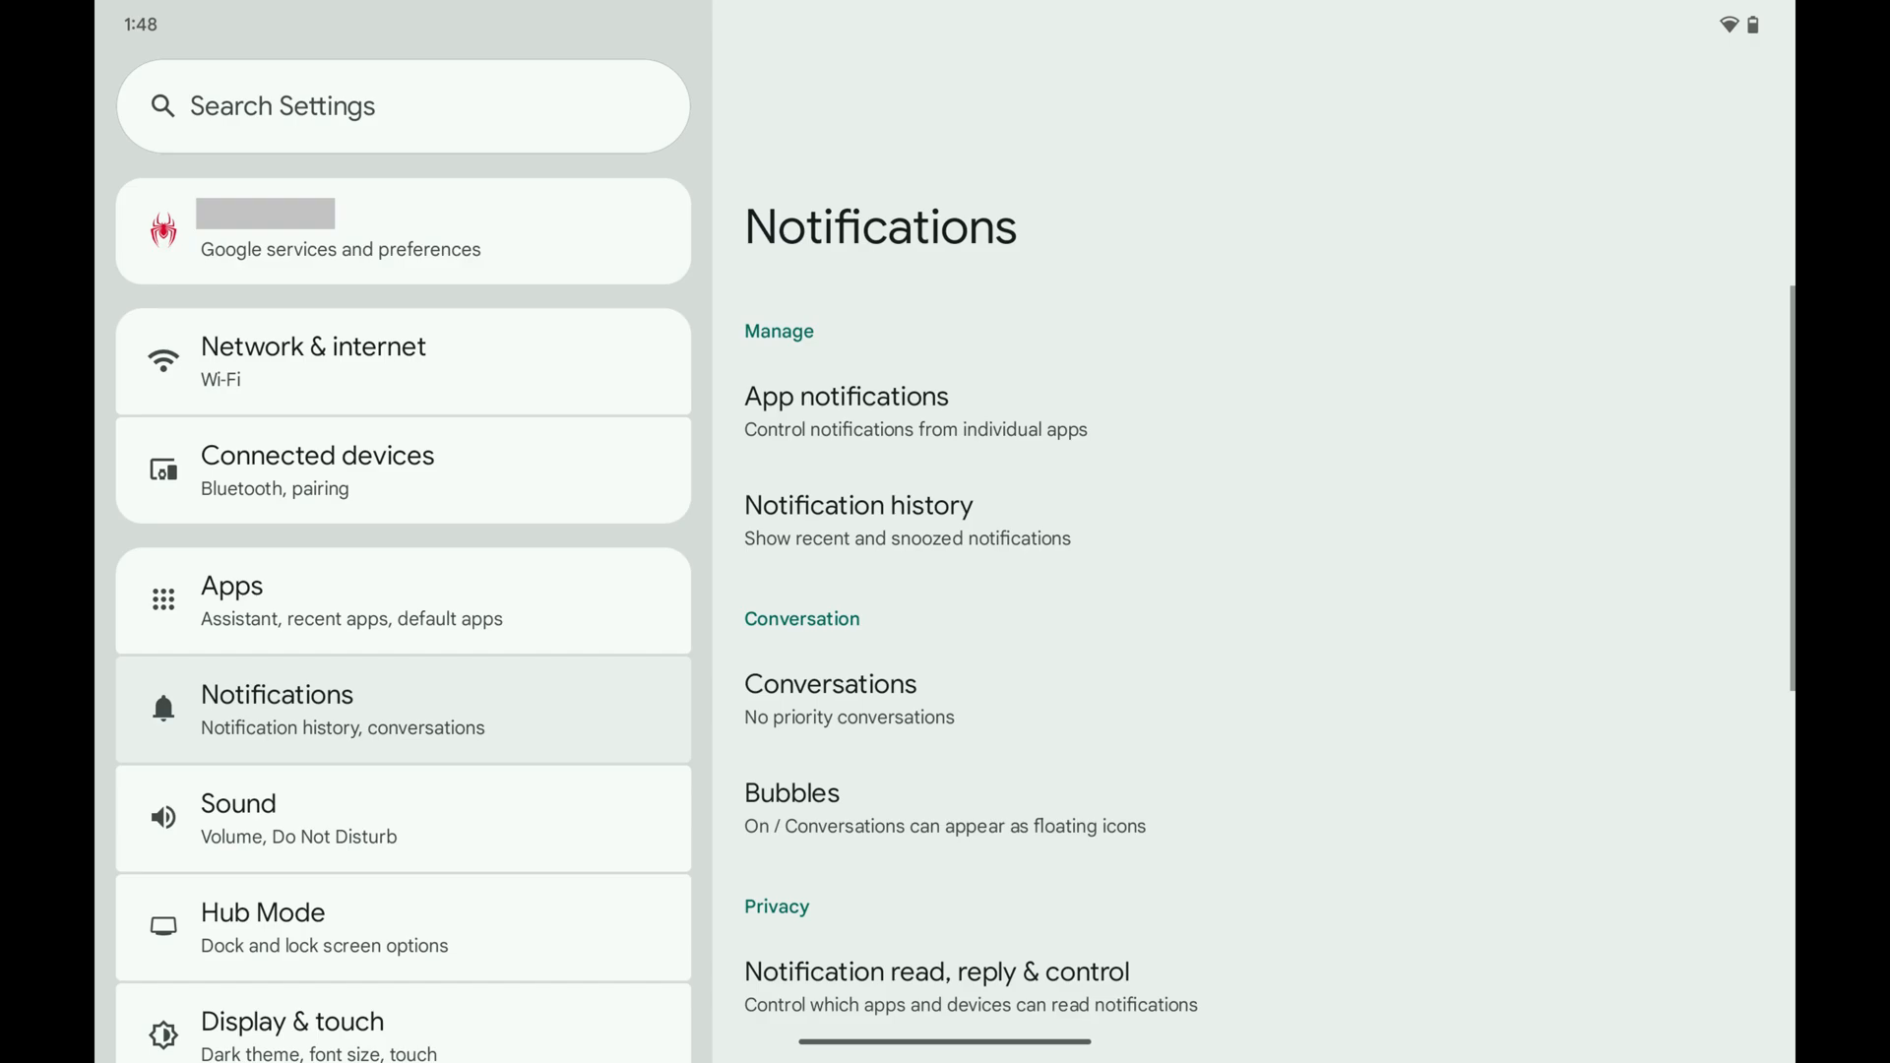
Scroll the Notifications settings to reach 'Dismiss notifications across Pixel devices'
scroll("down", 3)
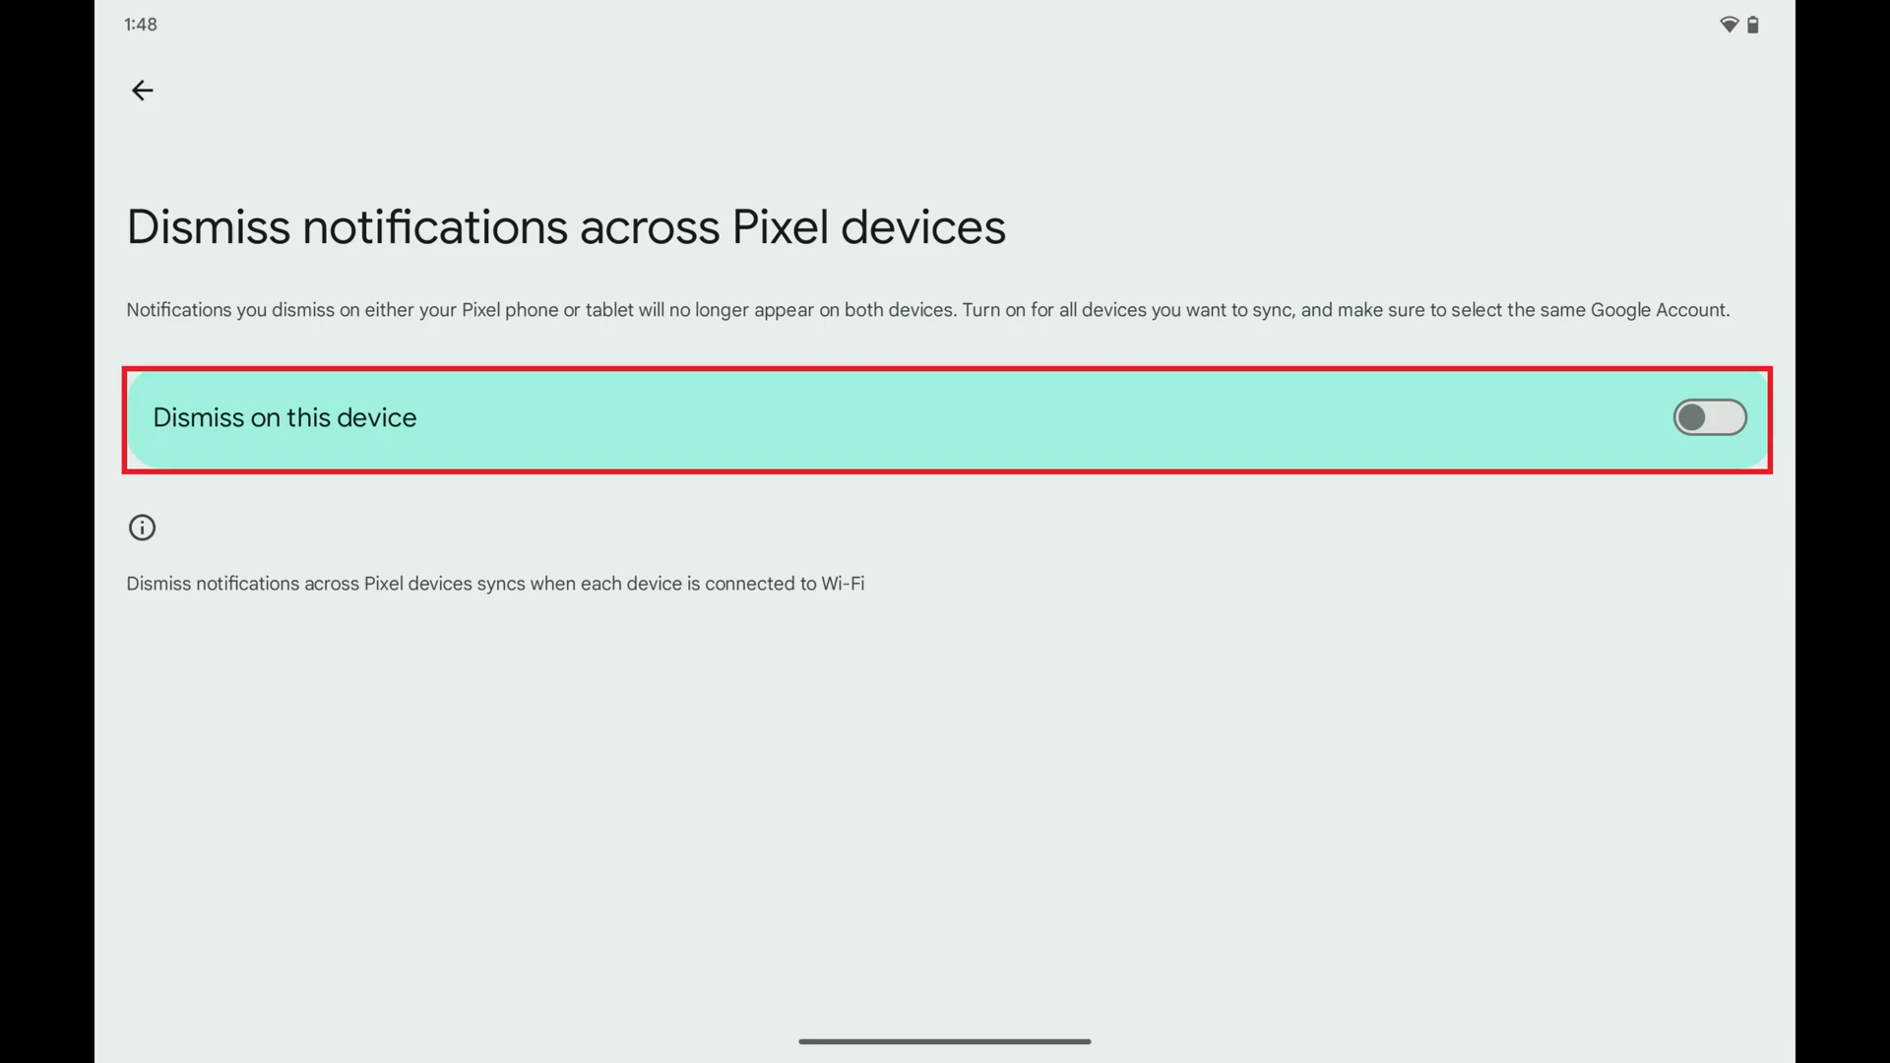
Switch on 'Dismiss on this device', raising the notification access prompt
left_click(1709, 417)
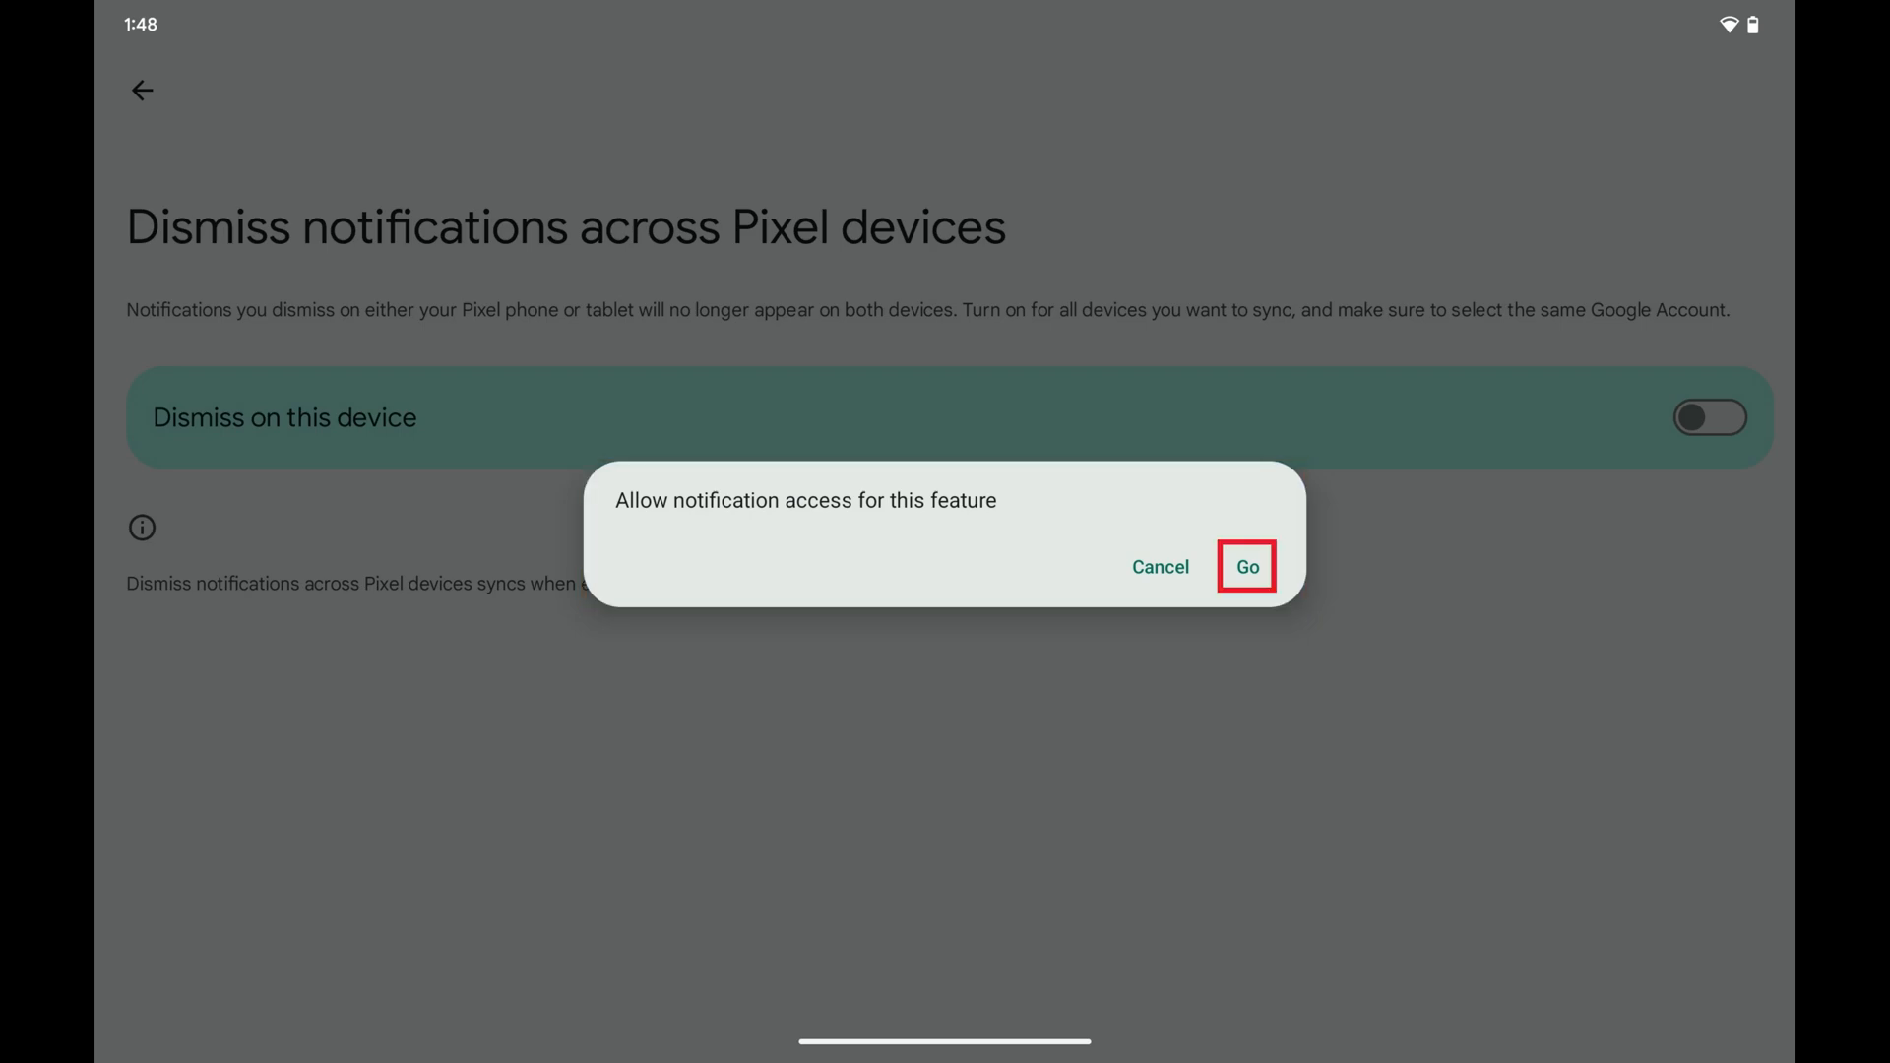
Choose 'Go' to reach the Device Connectivity Service notification access page
left_click(1246, 567)
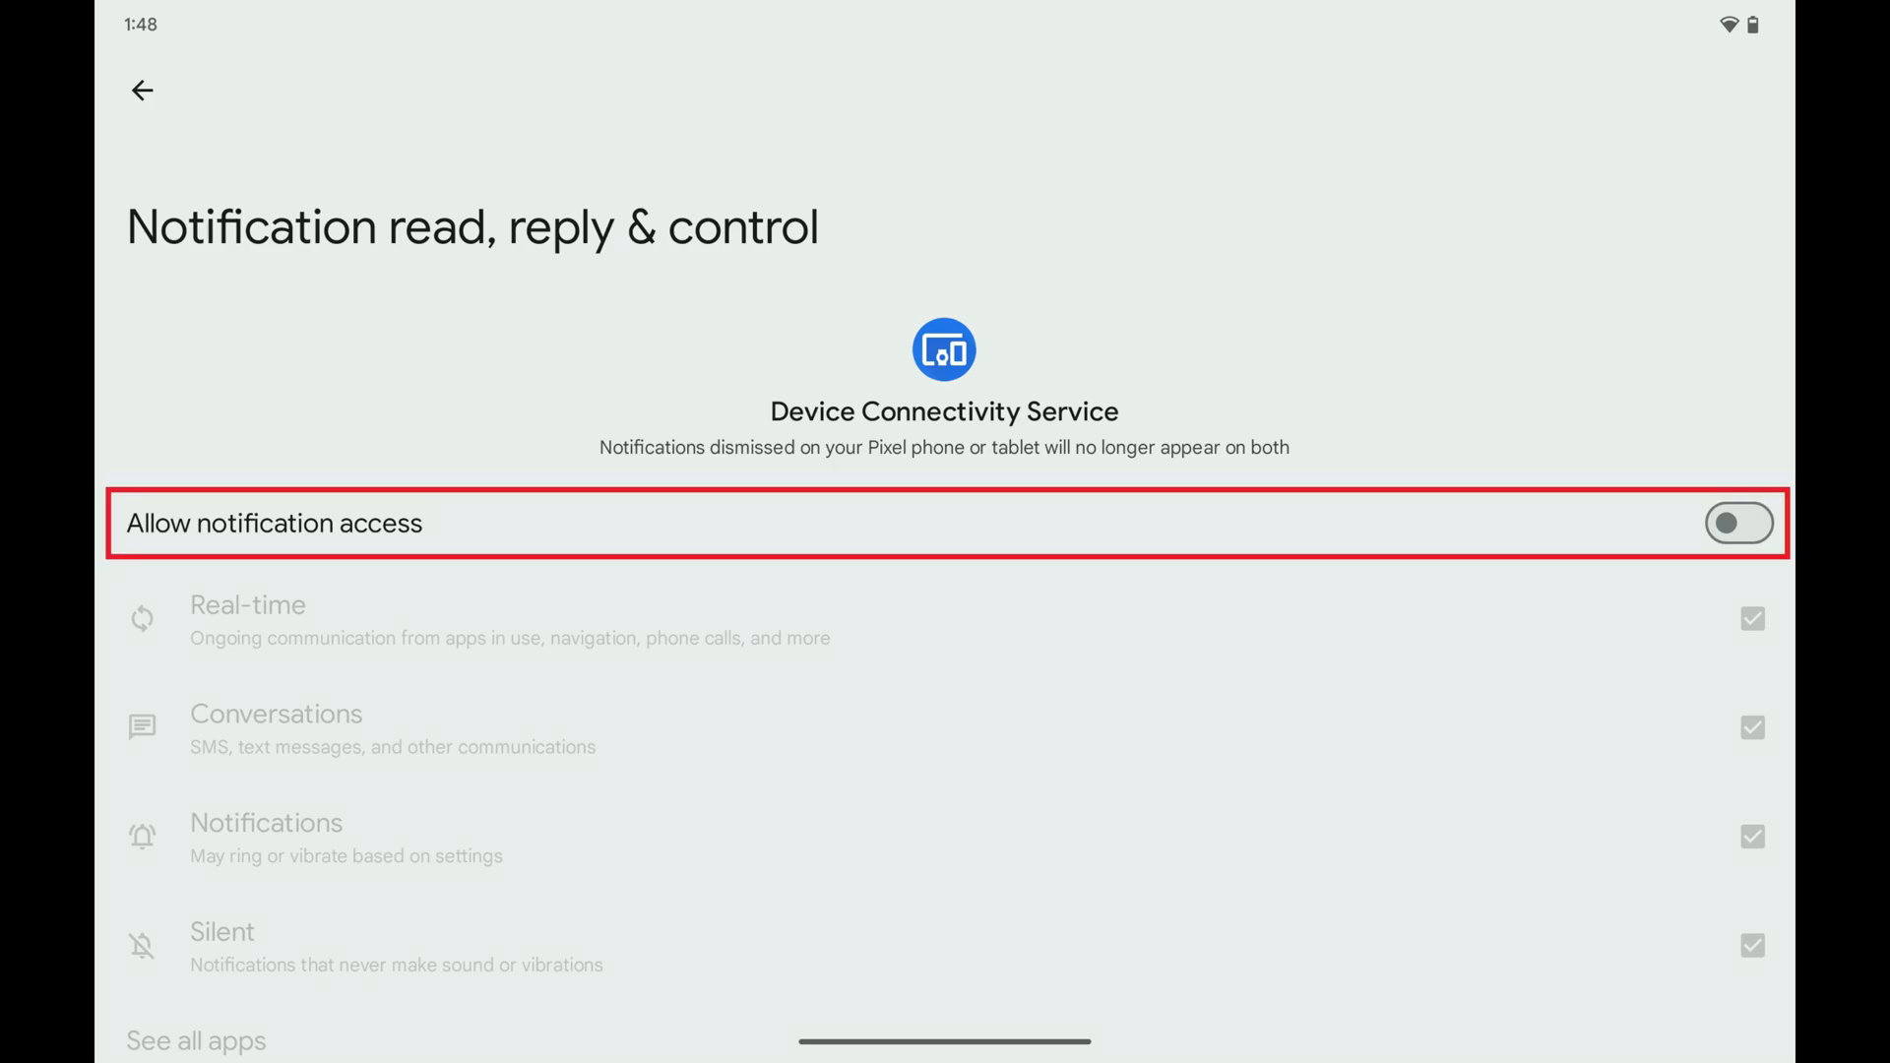
Allow notification access for Device Connectivity Service and confirm with 'Allow'
left_click(1739, 522)
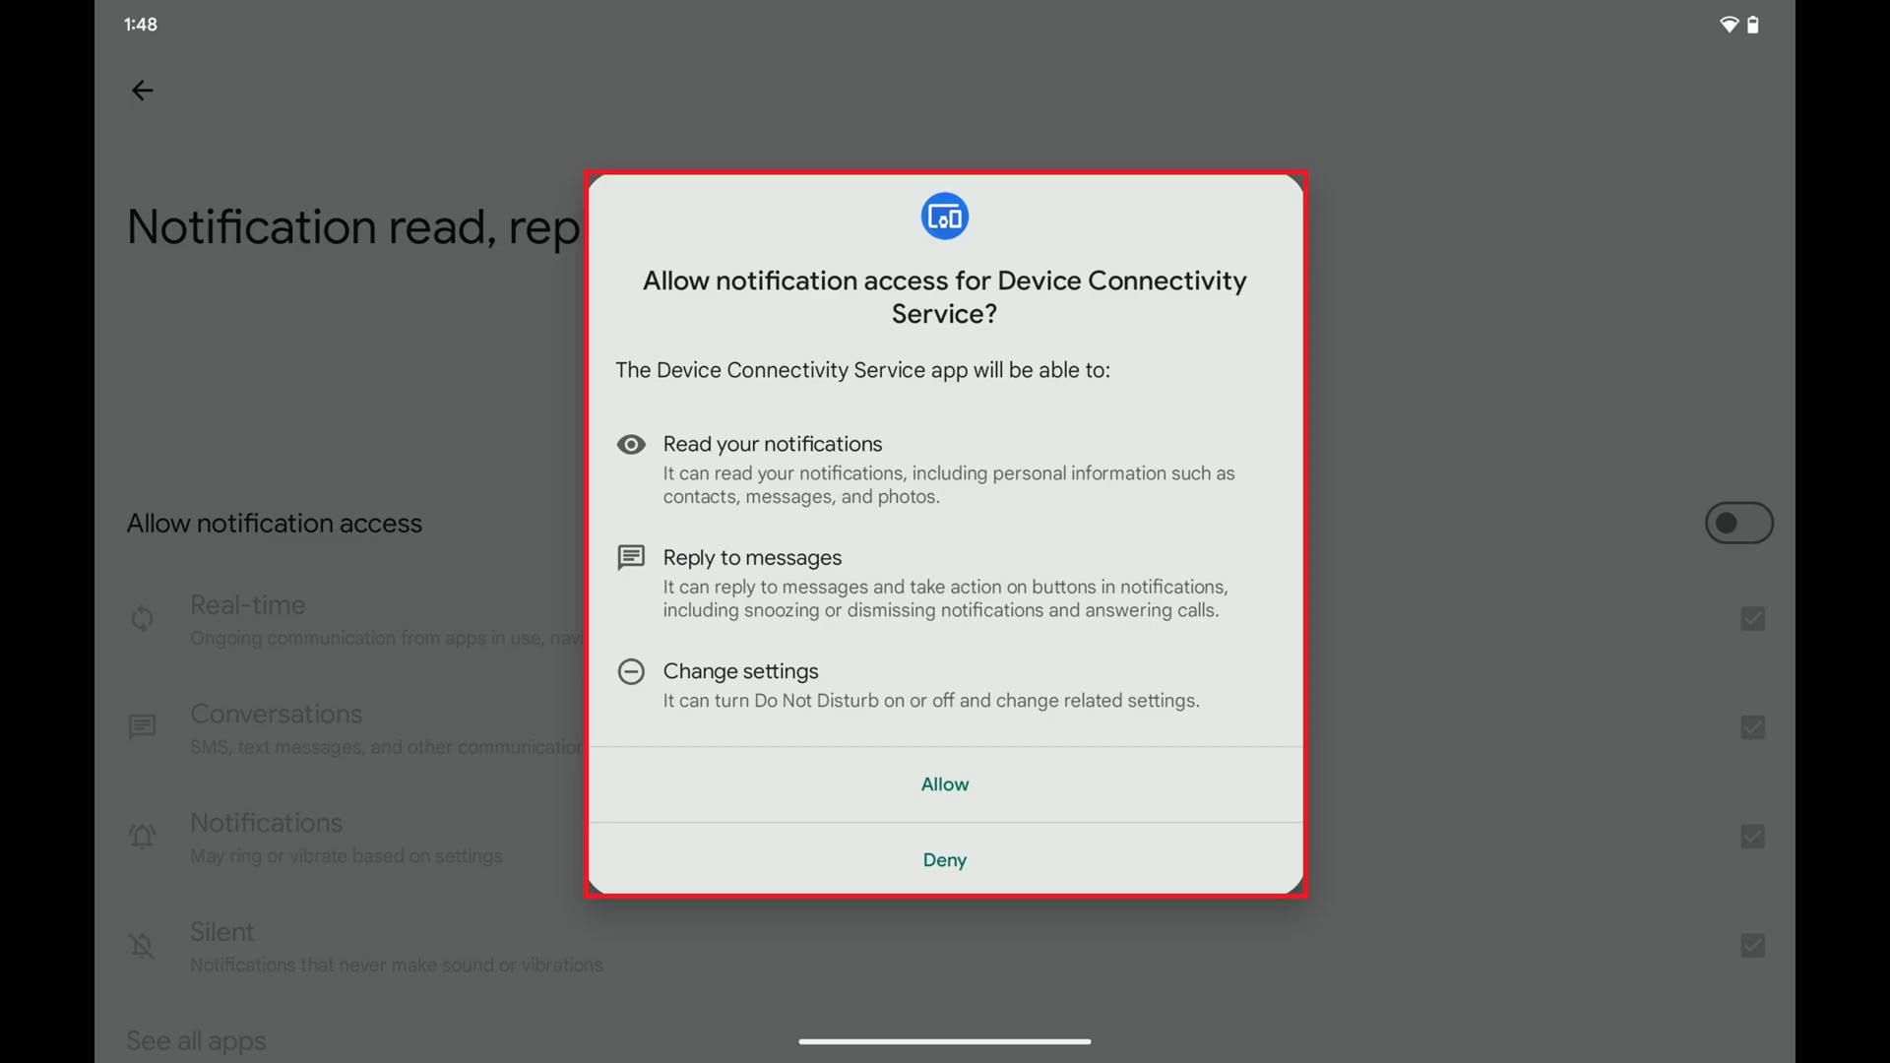
left_click(943, 784)
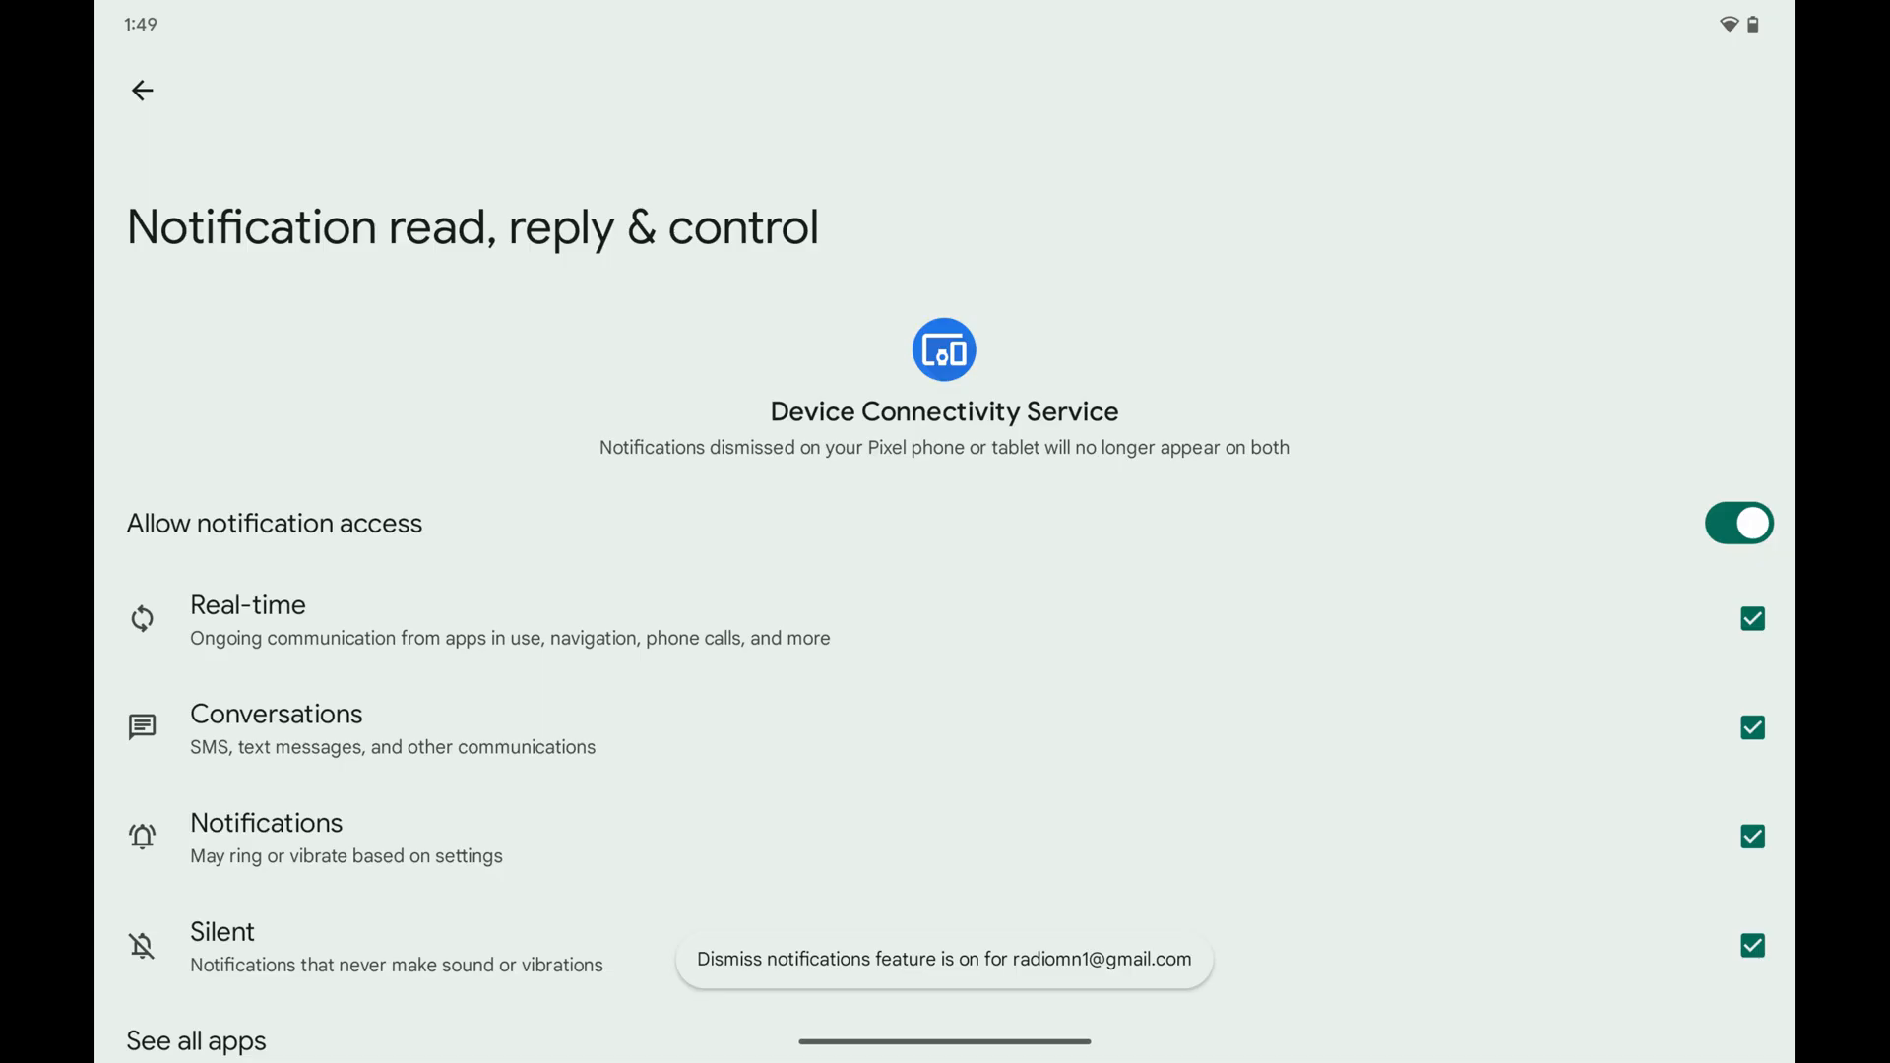